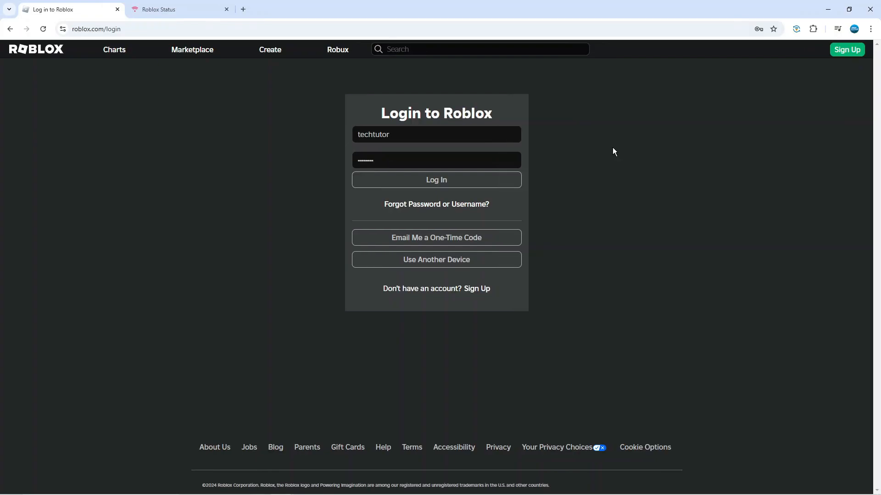
pyautogui.moveTo(566, 151)
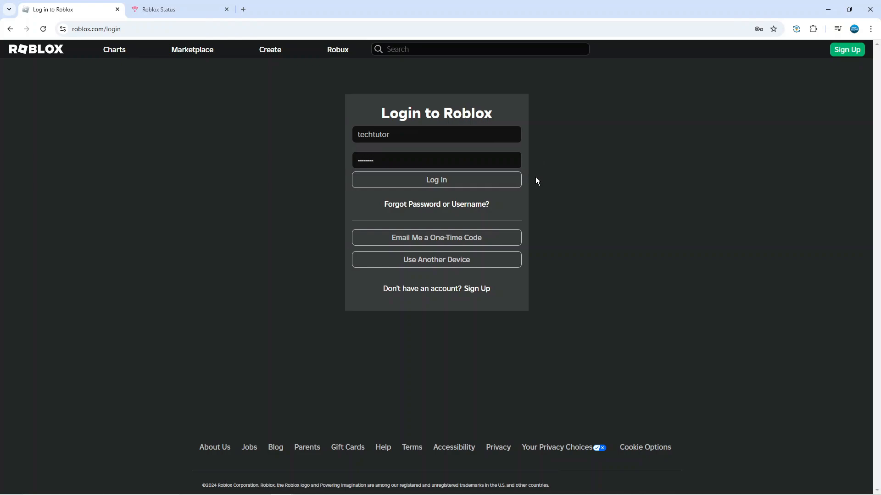
pyautogui.moveTo(579, 181)
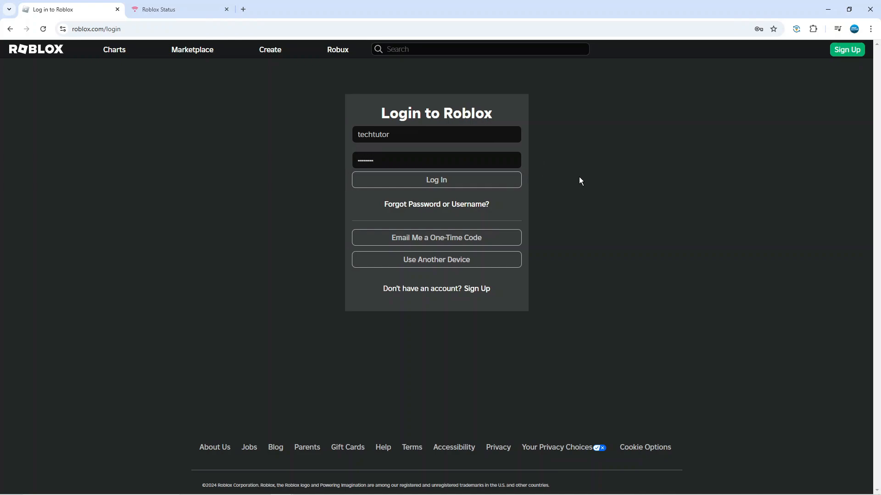
pyautogui.moveTo(197, 116)
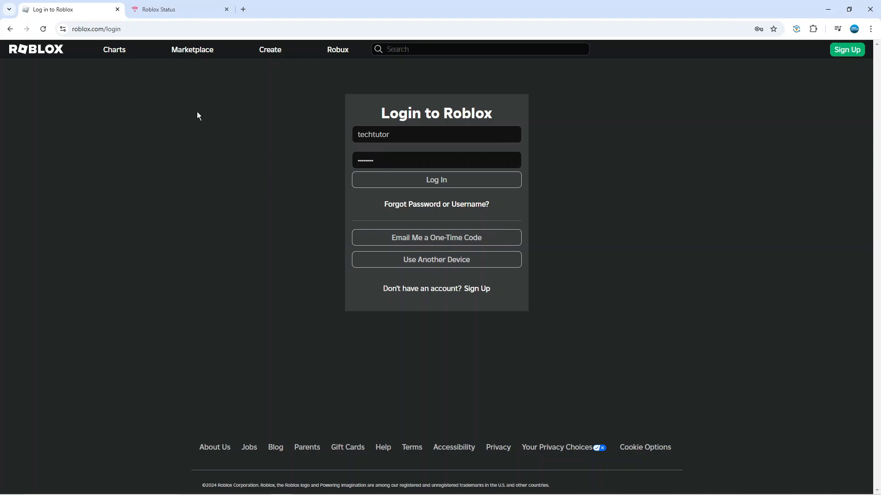
# Check the Roblox Status page, confirming every service shows All Systems Operational
pyautogui.click(180, 9)
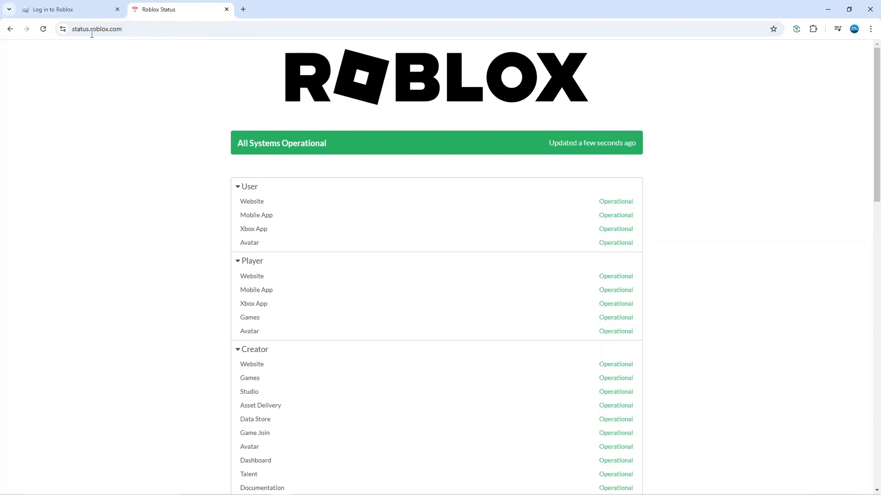
pyautogui.moveTo(345, 125)
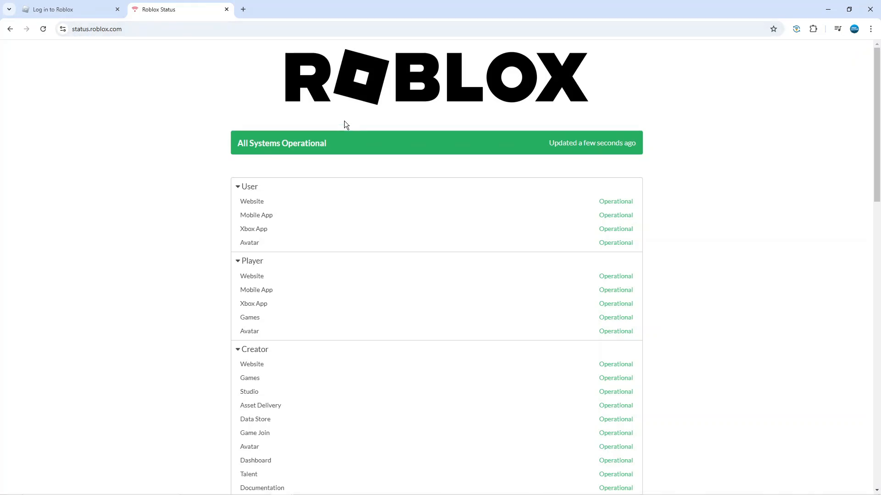
pyautogui.moveTo(559, 147)
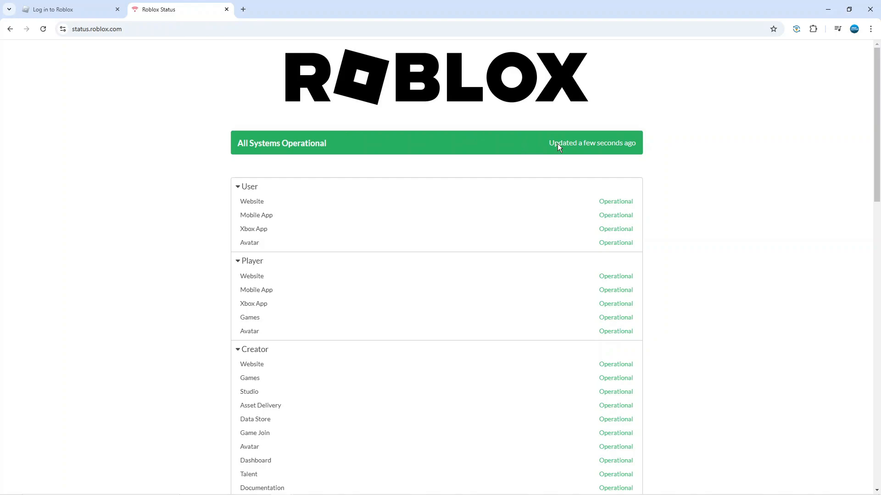
pyautogui.moveTo(775, 164)
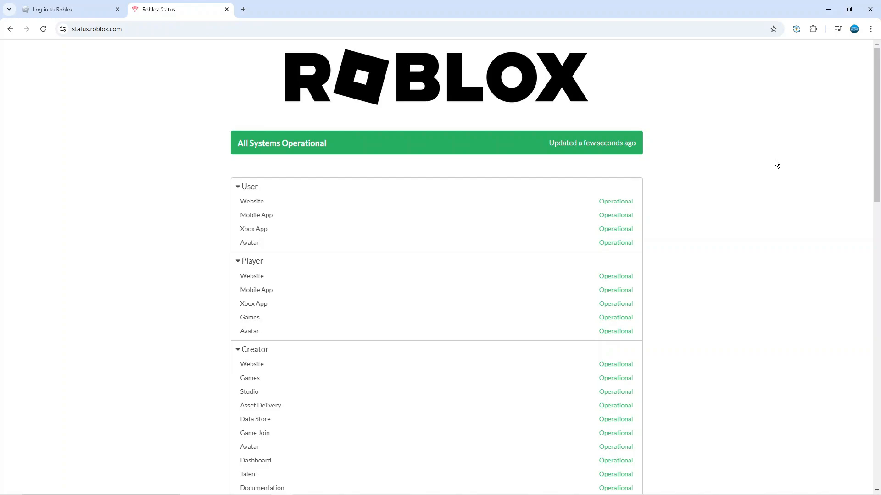
pyautogui.moveTo(662, 143)
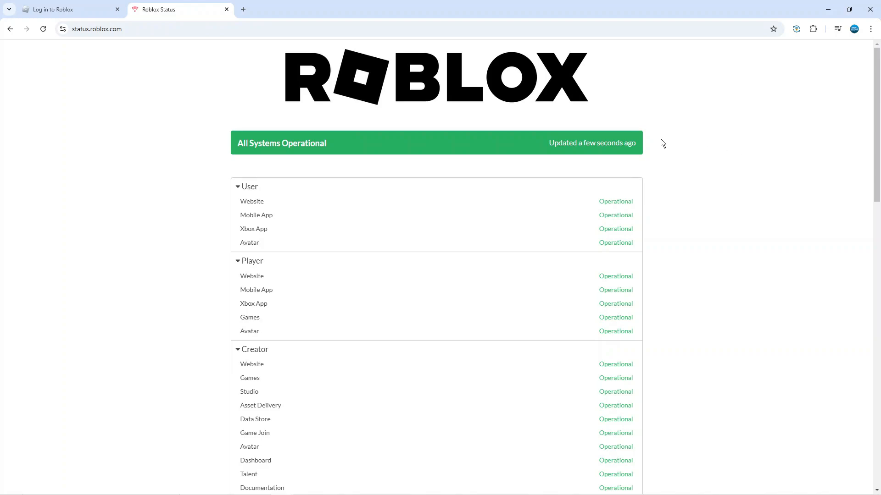
pyautogui.doubleClick(239, 143)
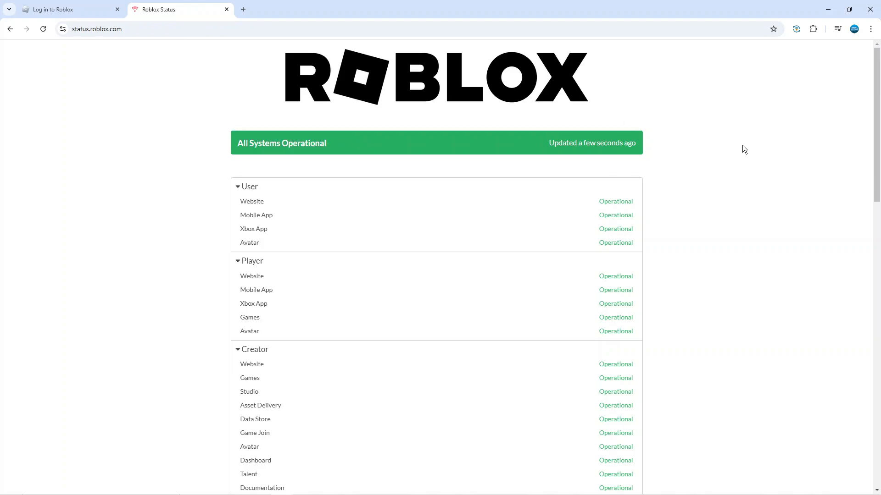
pyautogui.moveTo(705, 222)
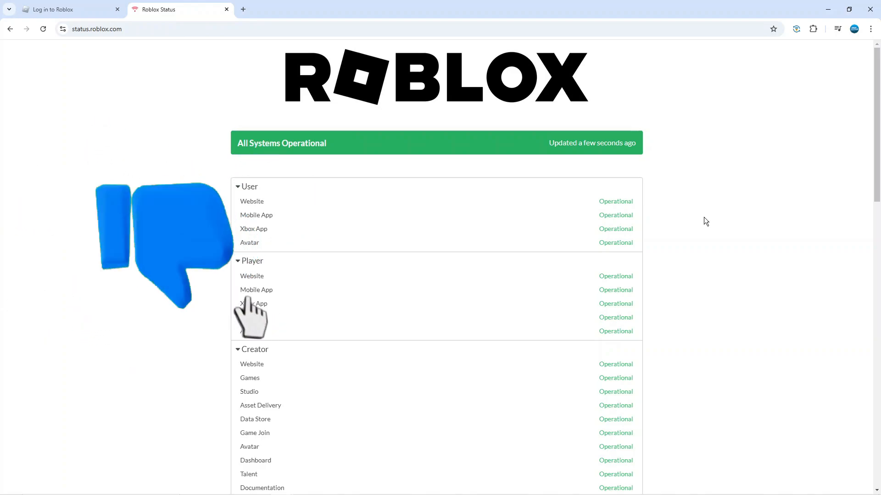
# On the Log in to Roblox page, clear the username and password fields
pyautogui.click(68, 9)
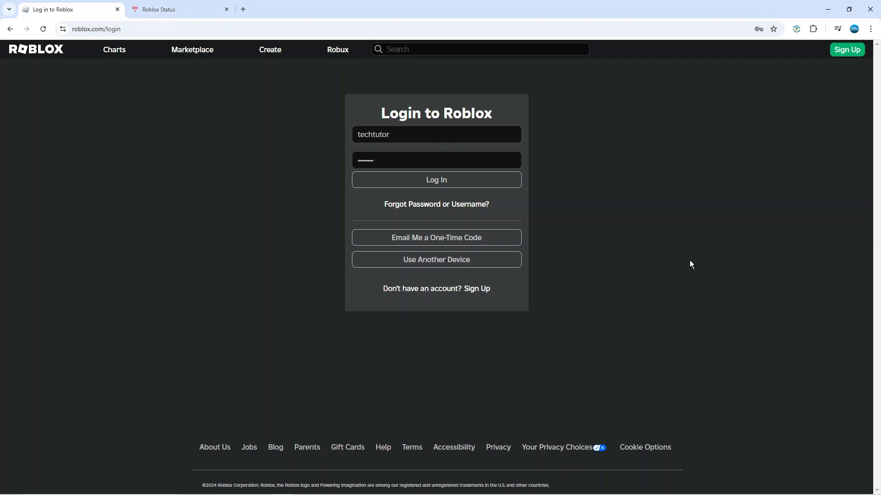
pyautogui.moveTo(581, 163)
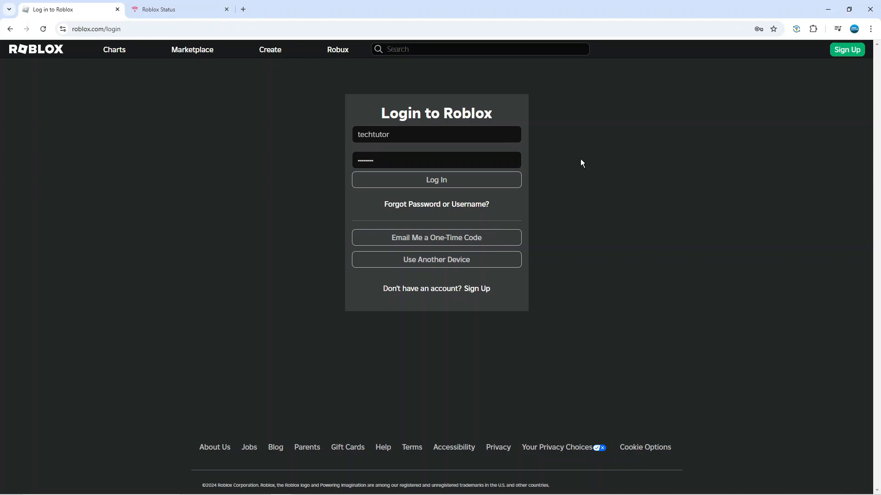
pyautogui.doubleClick(373, 134)
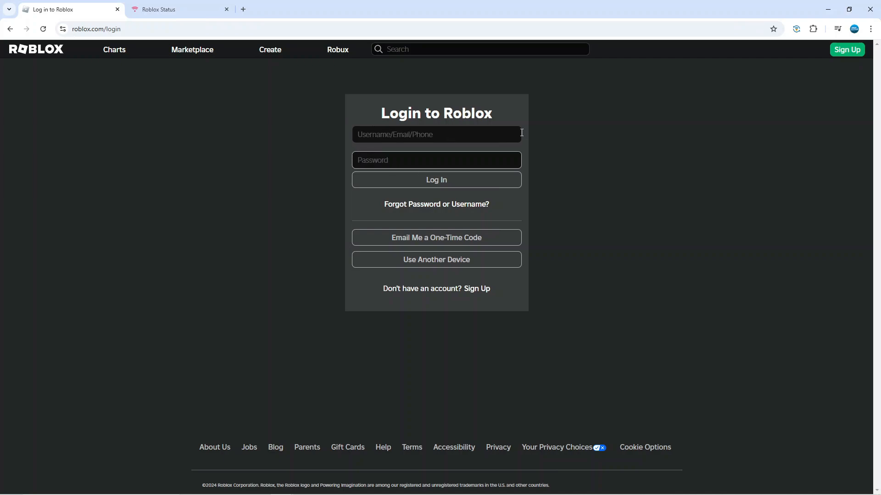
pyautogui.click(436, 160)
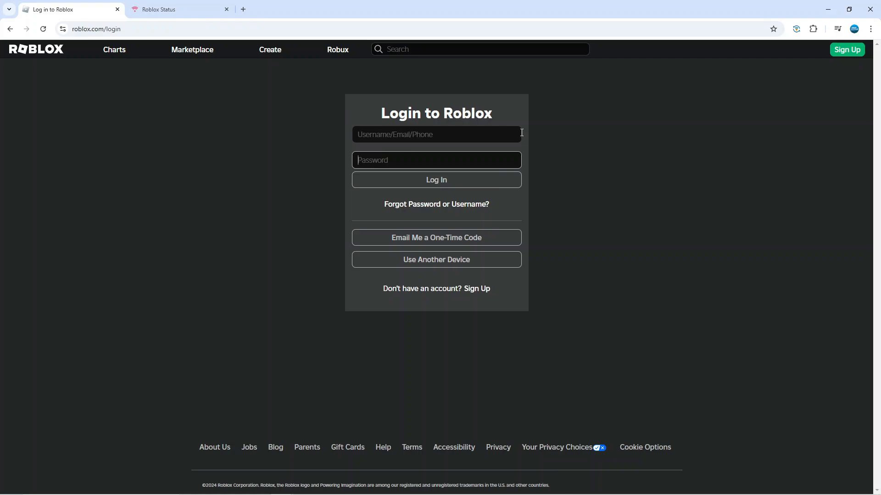
pyautogui.moveTo(401, 128)
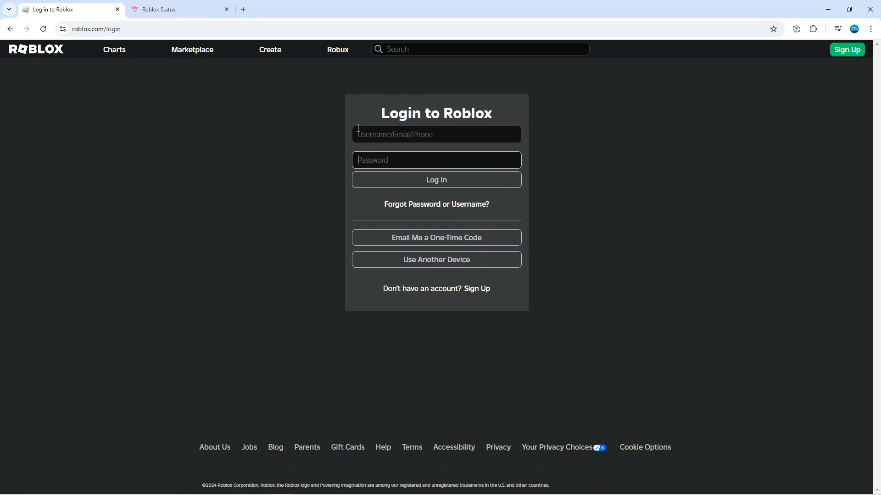
pyautogui.moveTo(402, 127)
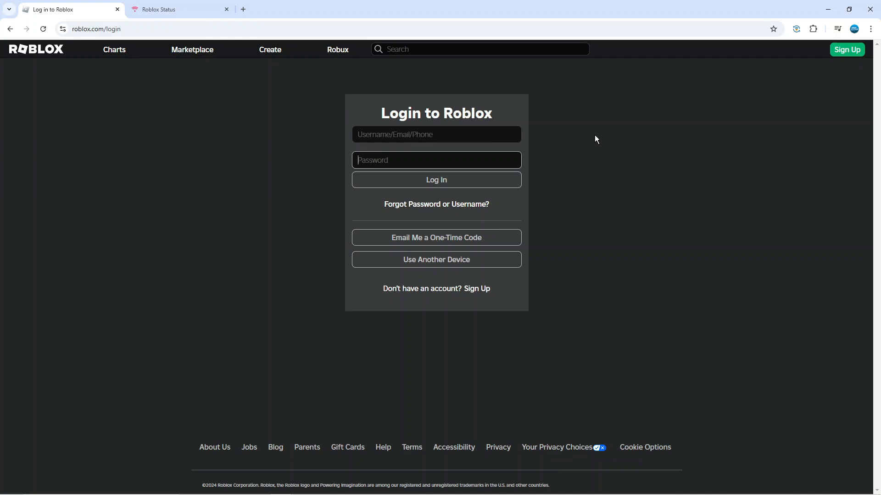
pyautogui.moveTo(558, 113)
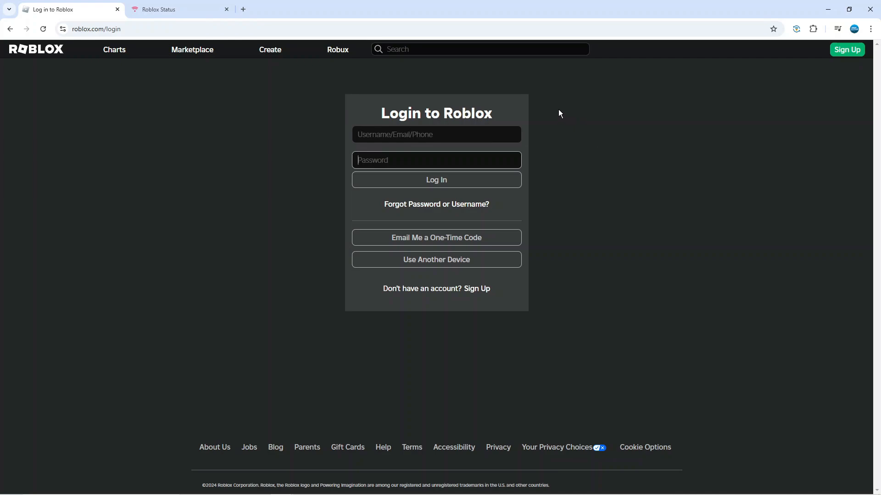
pyautogui.moveTo(436, 179)
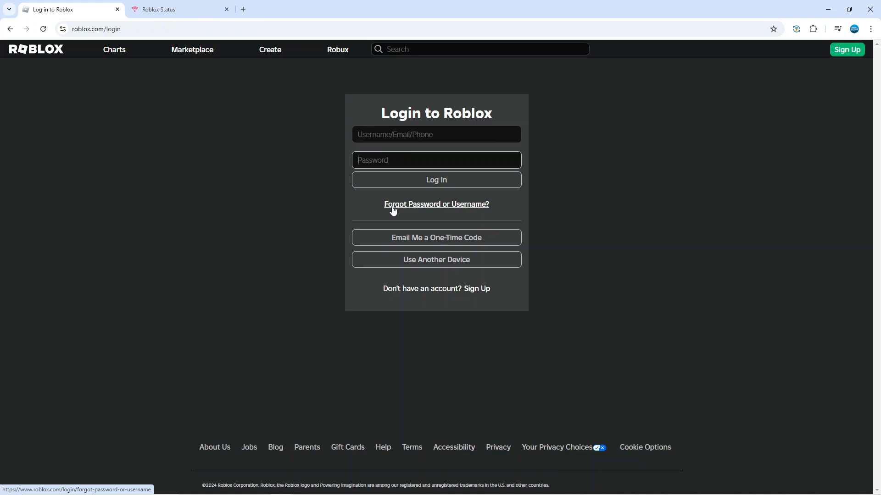
pyautogui.moveTo(425, 208)
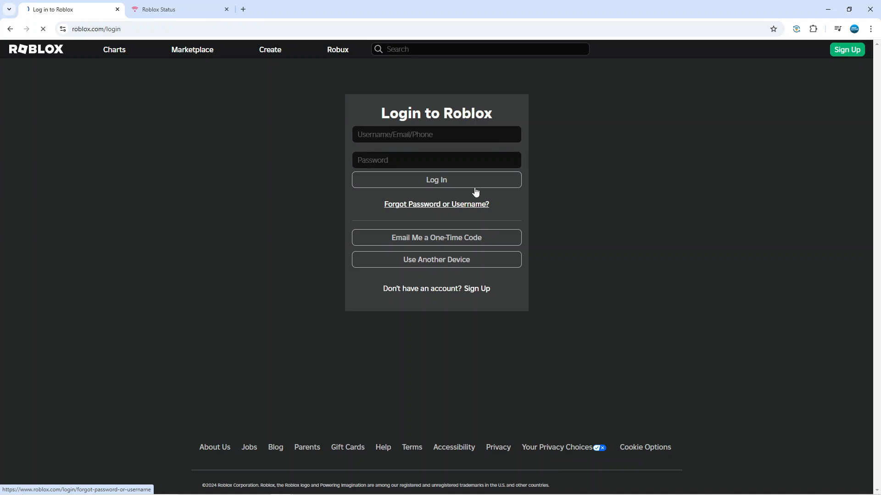
# Follow the 'Forgot Password or Username?' link to the Recover your Roblox account page
pyautogui.click(436, 204)
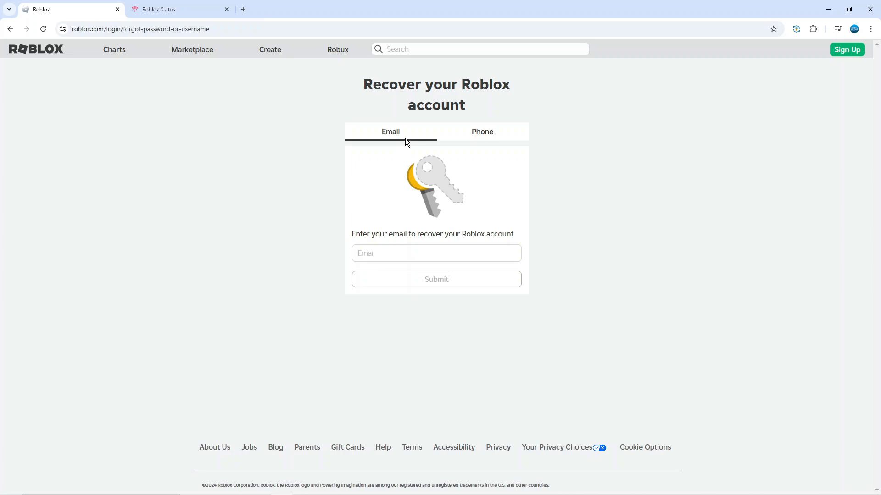
pyautogui.moveTo(440, 173)
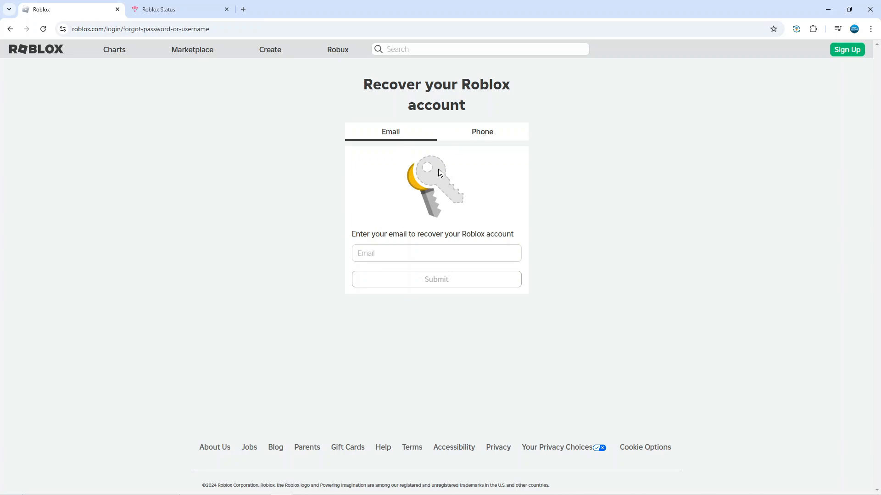
pyautogui.moveTo(457, 233)
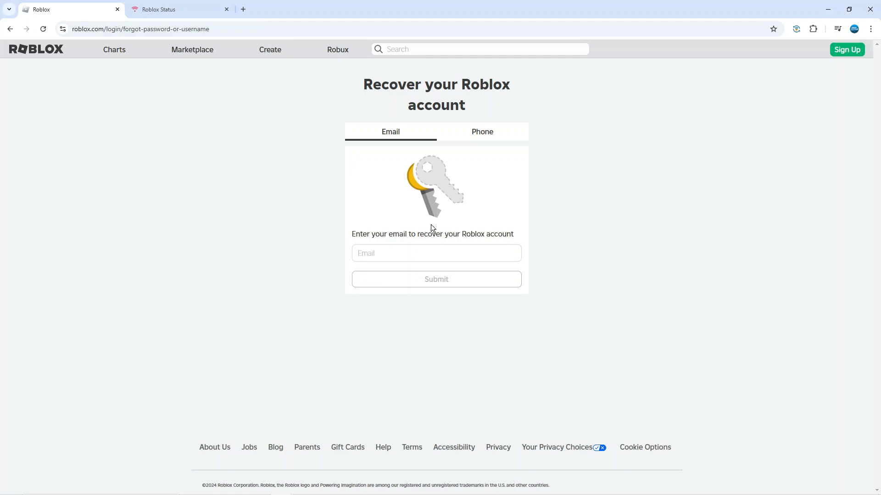
pyautogui.moveTo(603, 191)
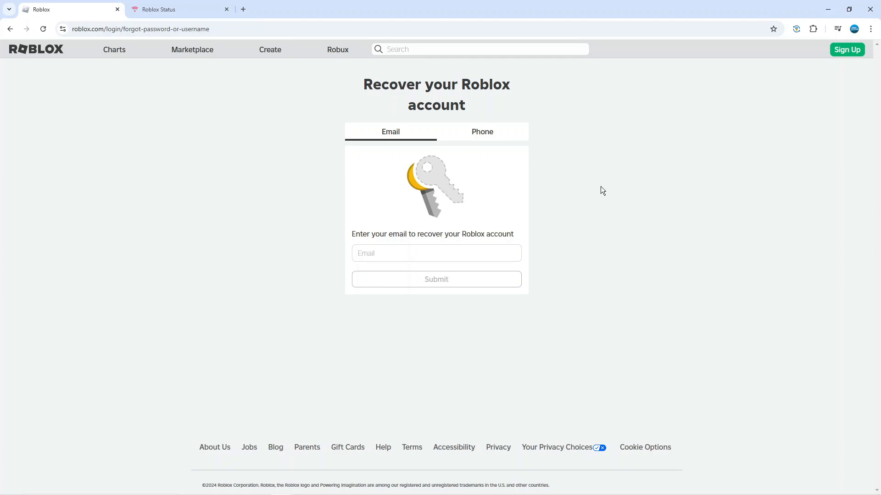